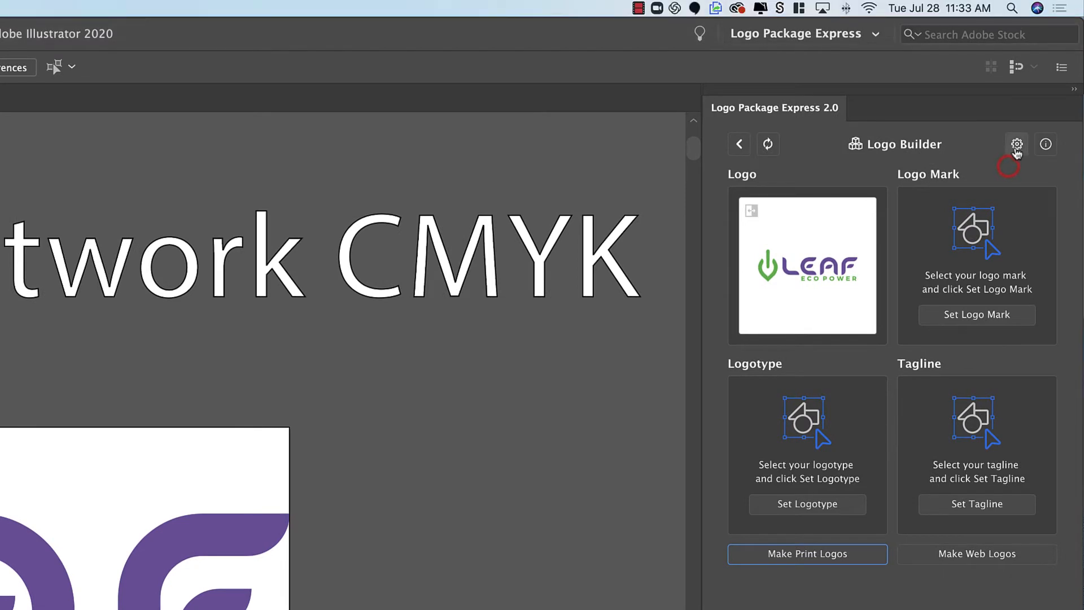
pyautogui.moveTo(1016, 144)
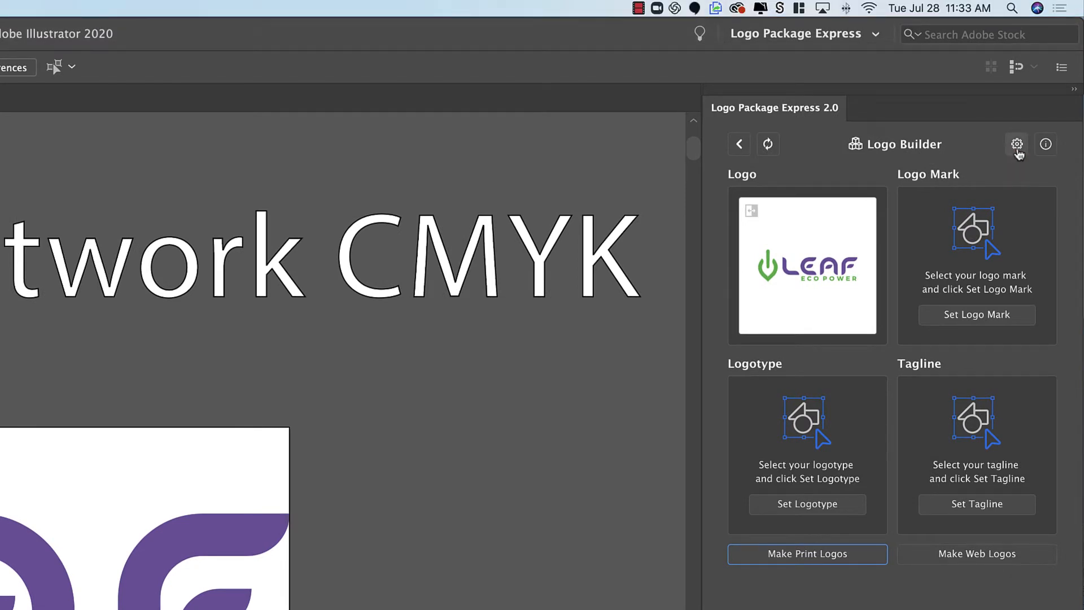
# Show the Logo Package Express settings on the Formats tab via the gear icon.
pyautogui.click(1016, 144)
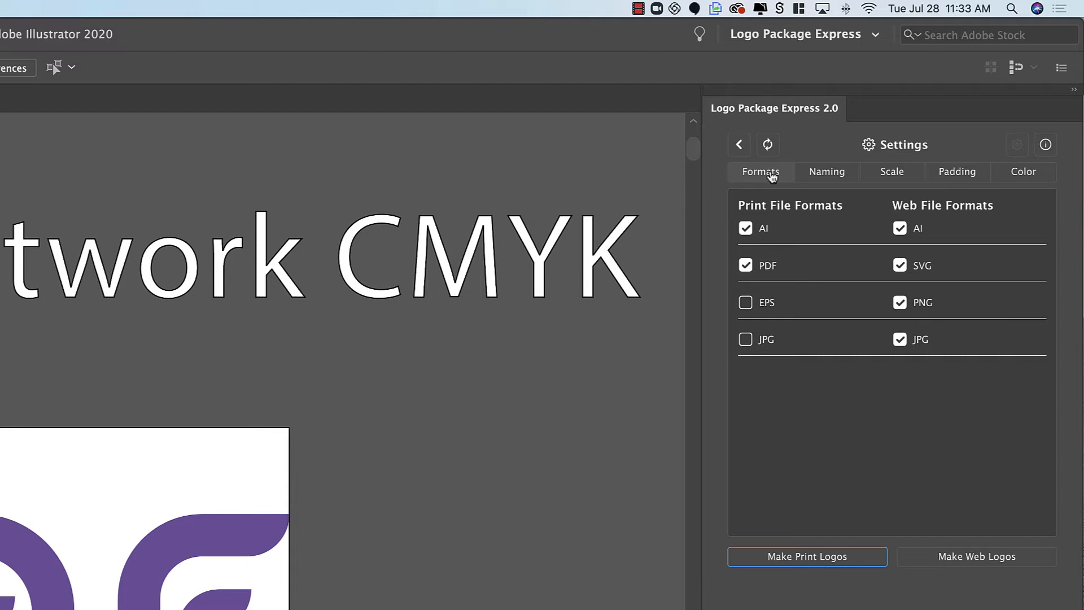
pyautogui.moveTo(800, 396)
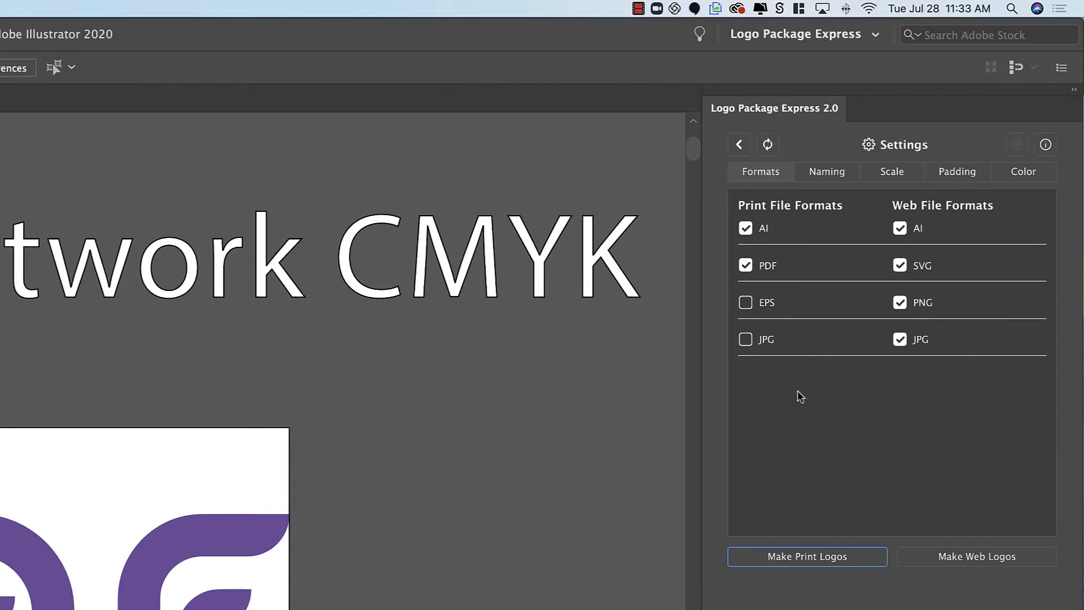
pyautogui.moveTo(812, 221)
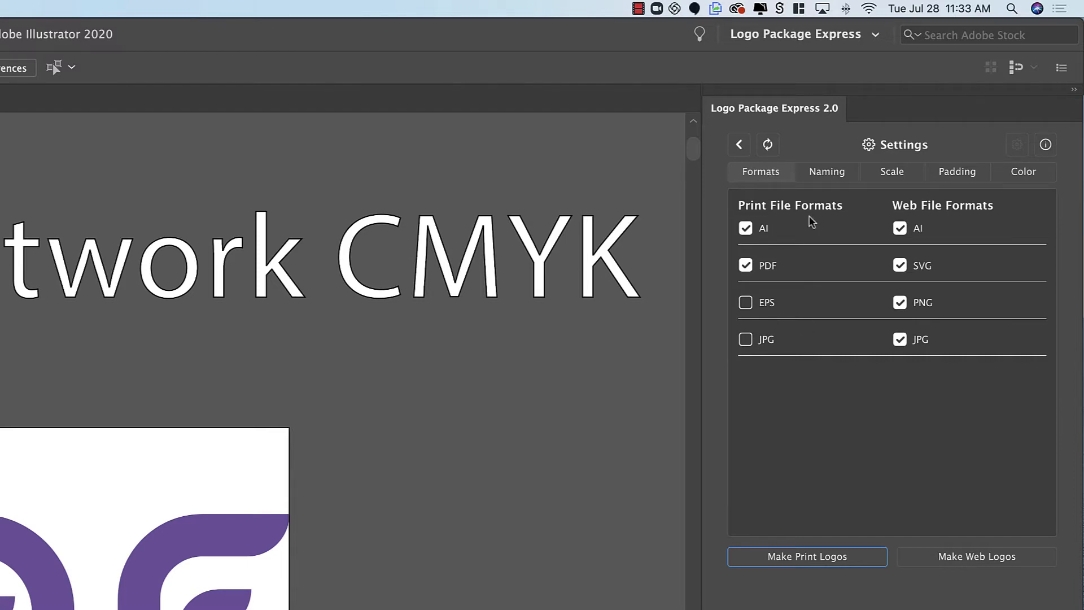
pyautogui.moveTo(945, 373)
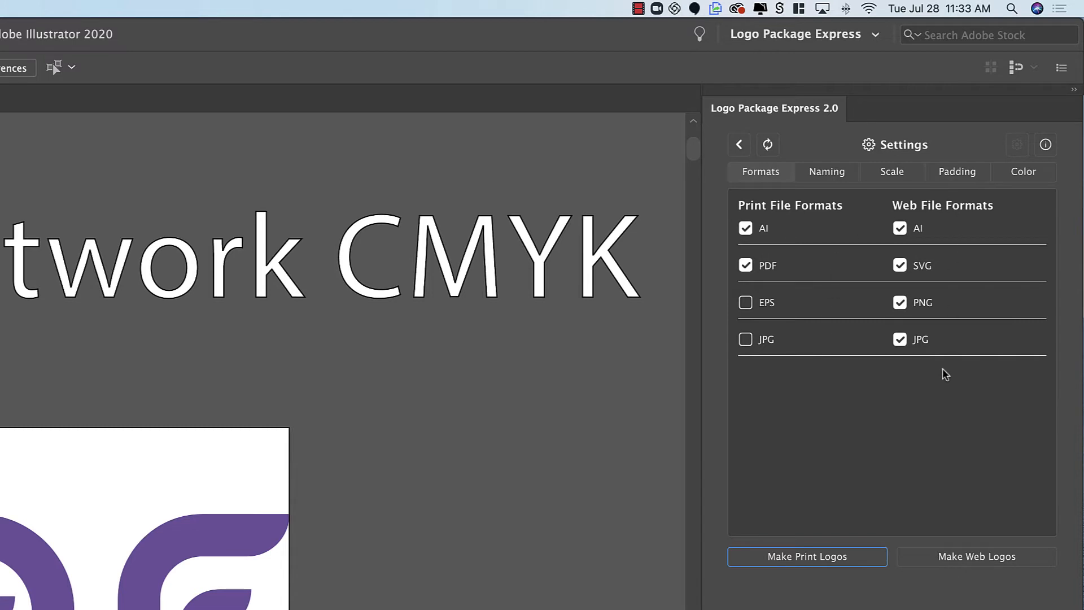
pyautogui.moveTo(887, 379)
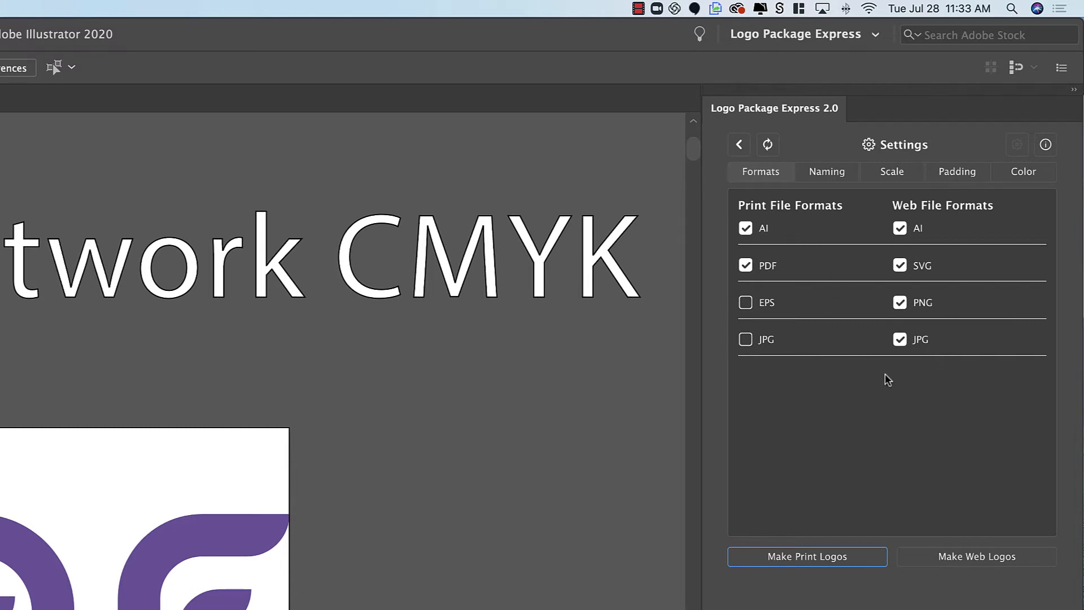
pyautogui.moveTo(851, 435)
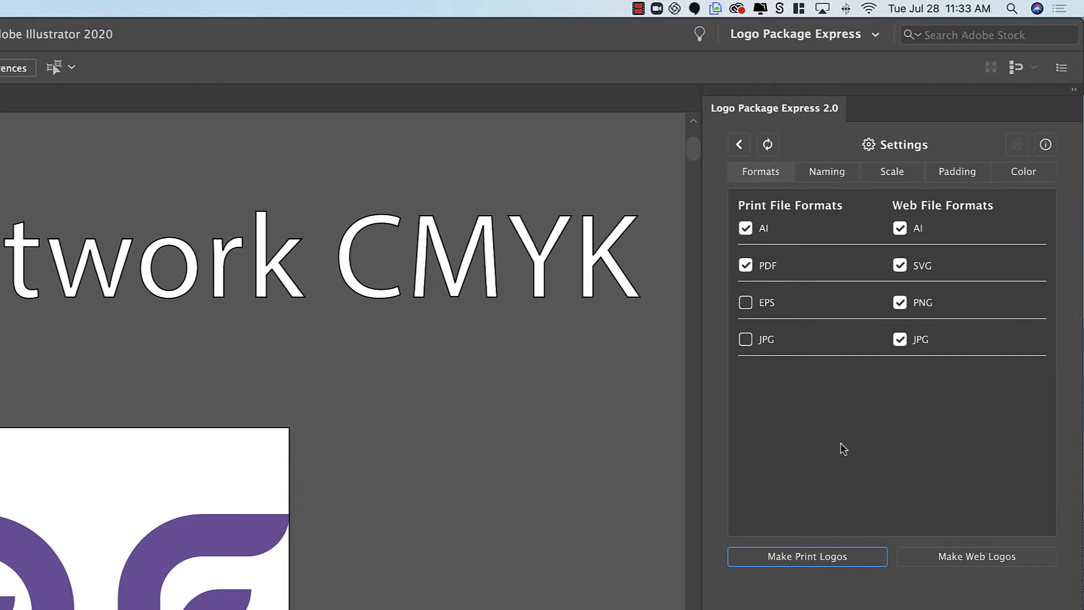
pyautogui.moveTo(799, 223)
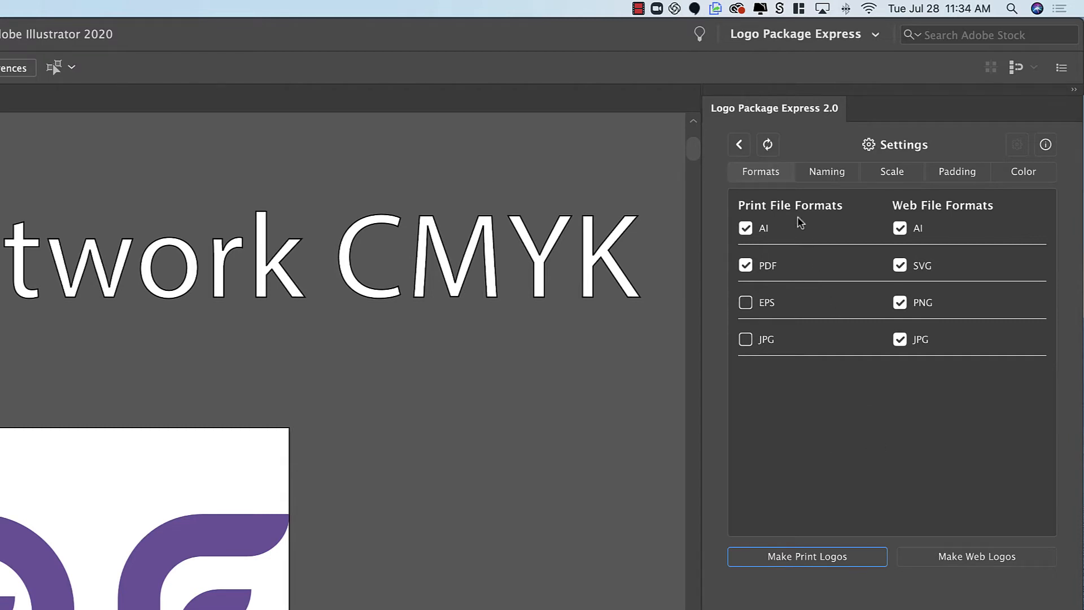
pyautogui.moveTo(771, 240)
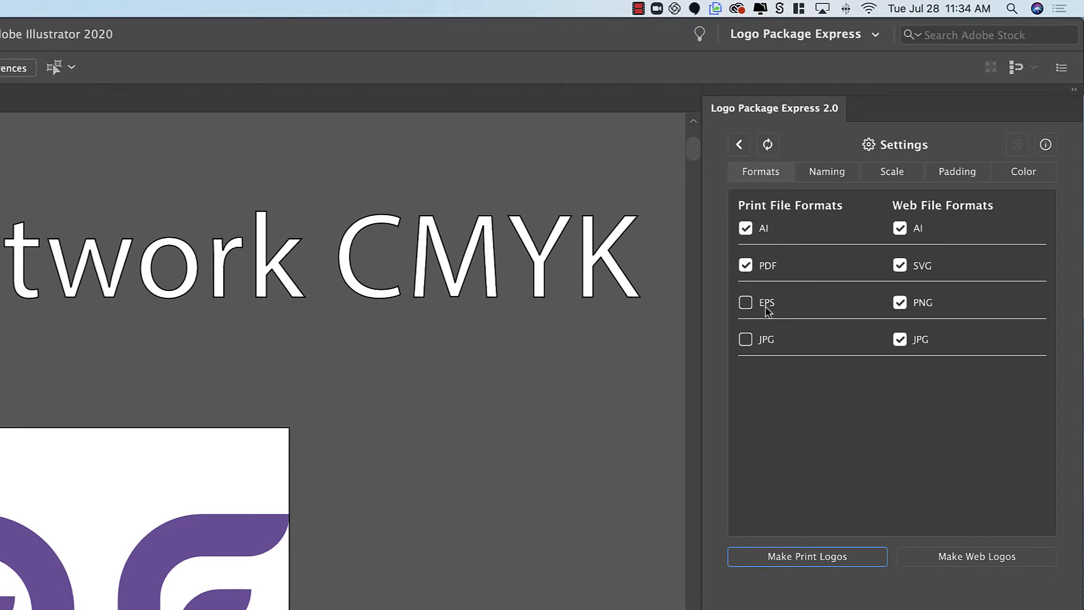
pyautogui.moveTo(809, 331)
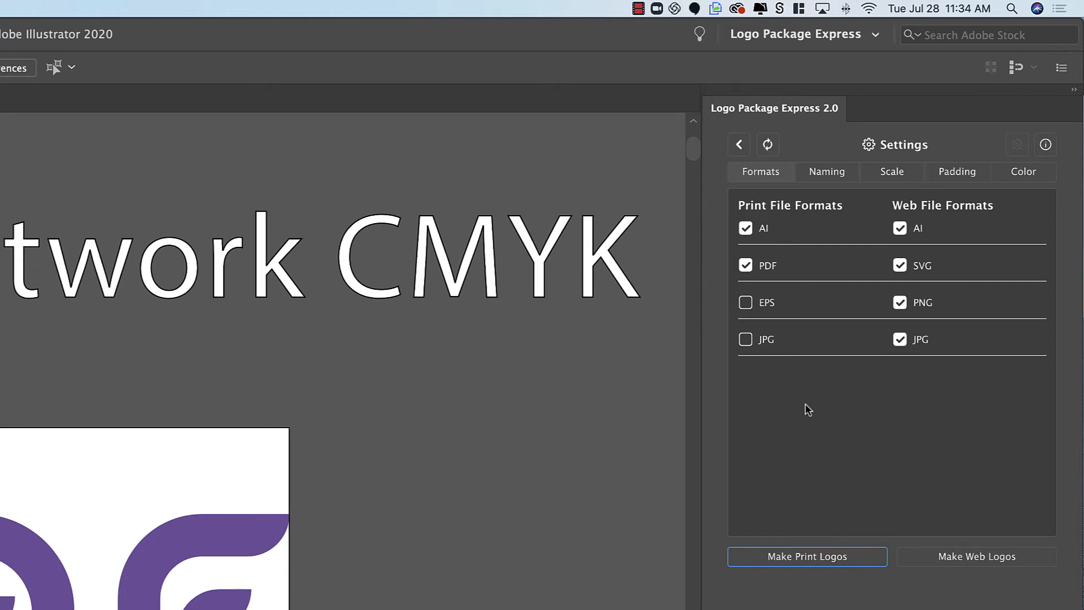
pyautogui.click(745, 303)
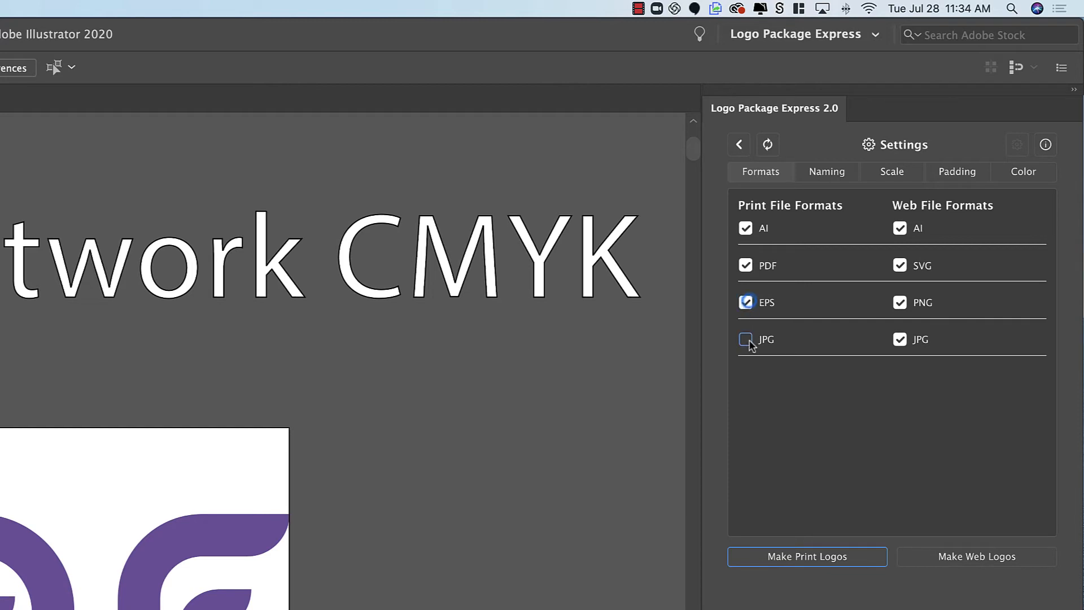
pyautogui.click(745, 303)
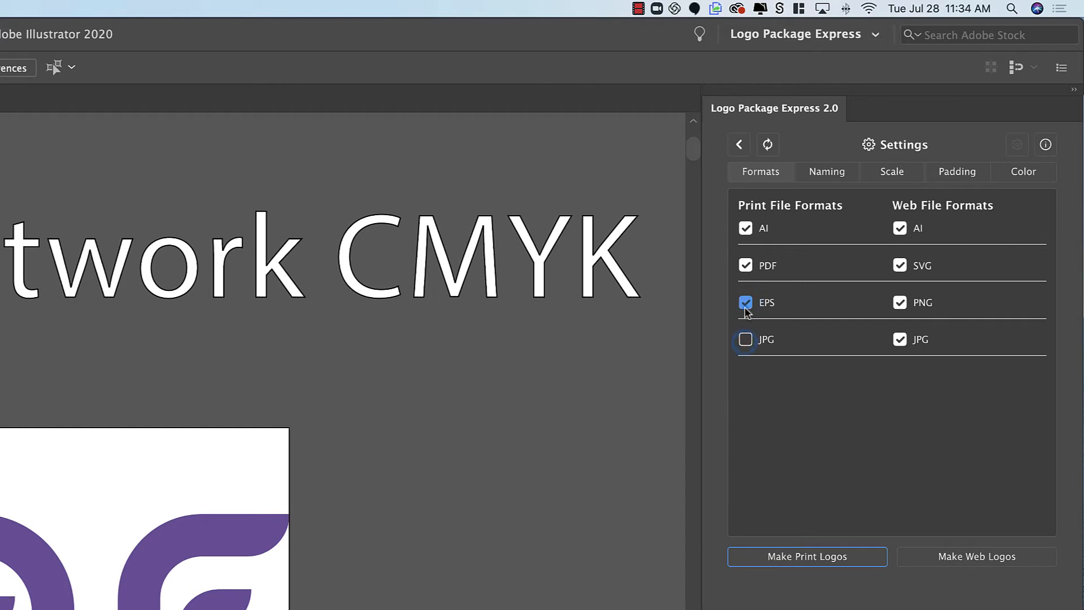
pyautogui.click(745, 303)
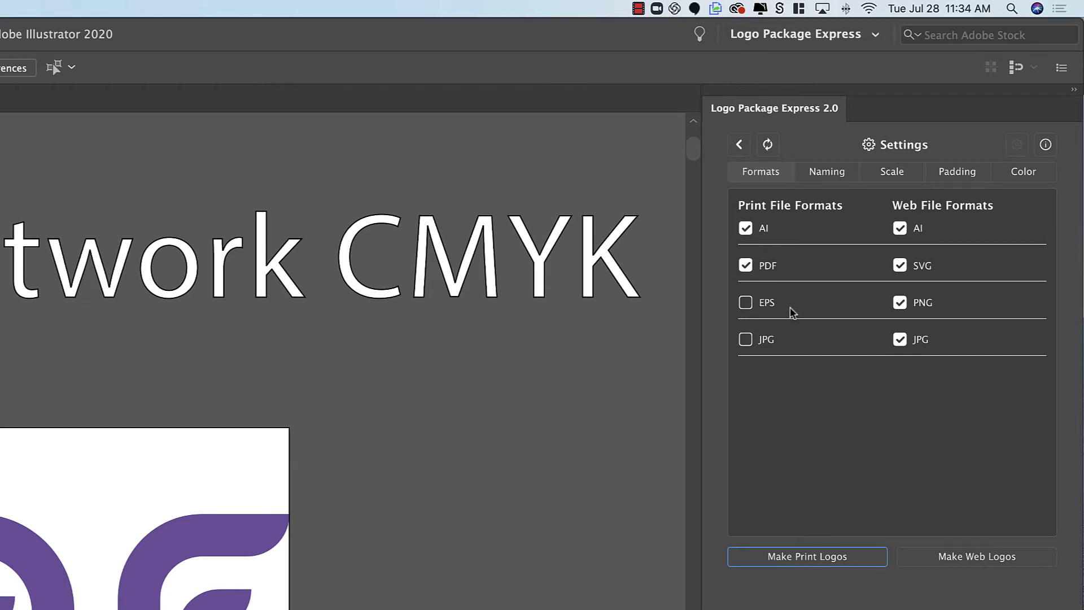
pyautogui.moveTo(792, 313)
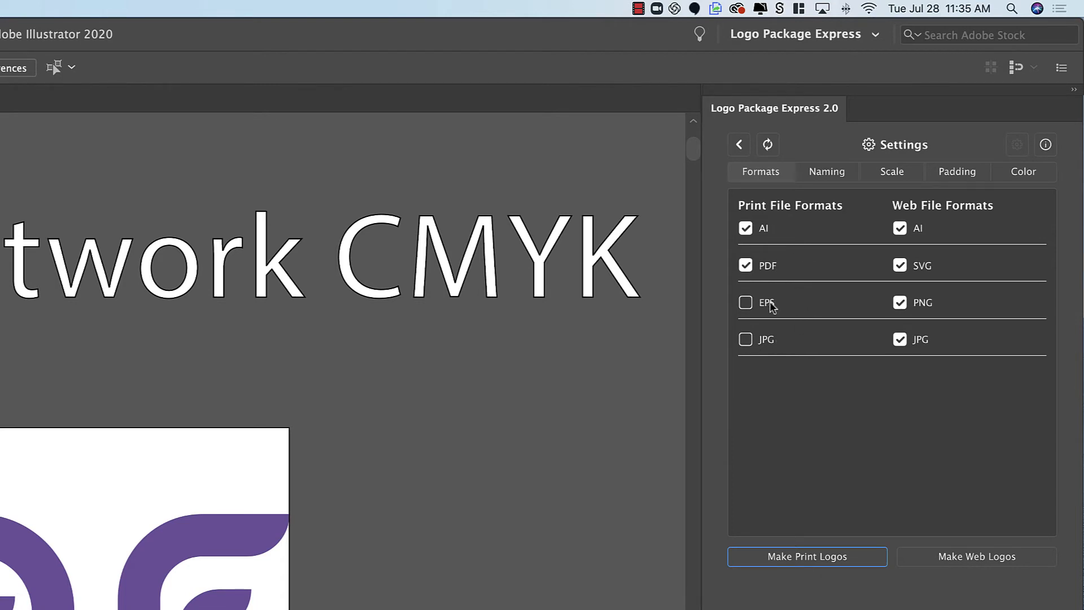
pyautogui.moveTo(772, 345)
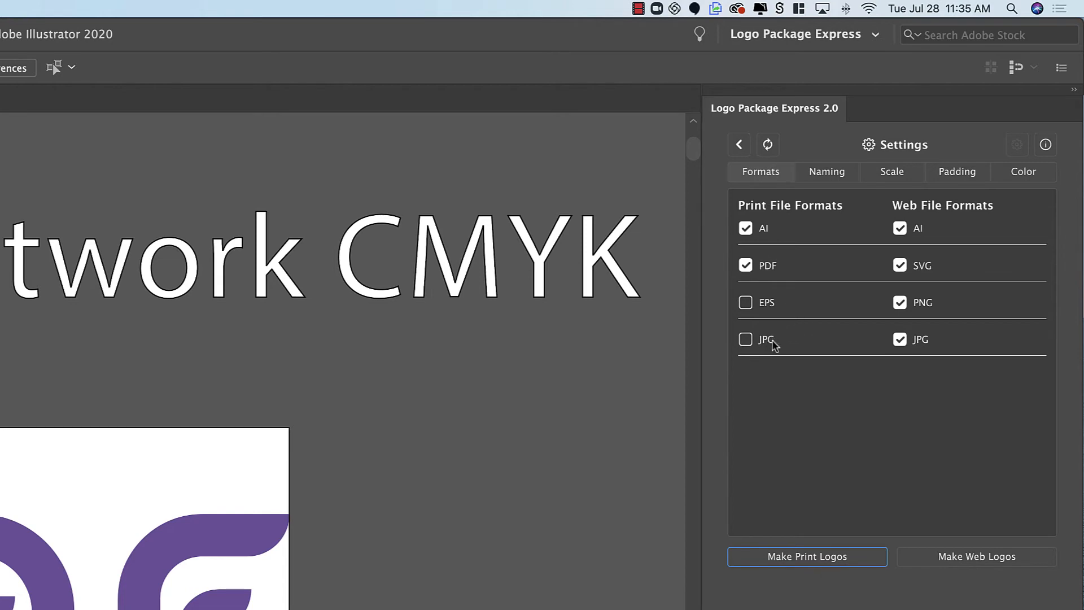
pyautogui.moveTo(776, 345)
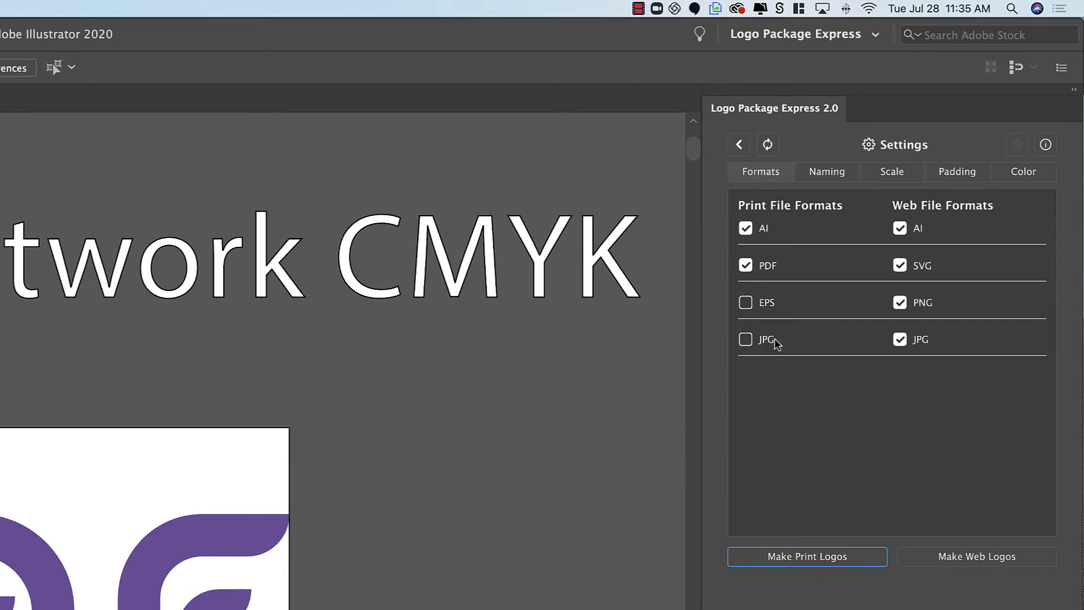
pyautogui.moveTo(783, 346)
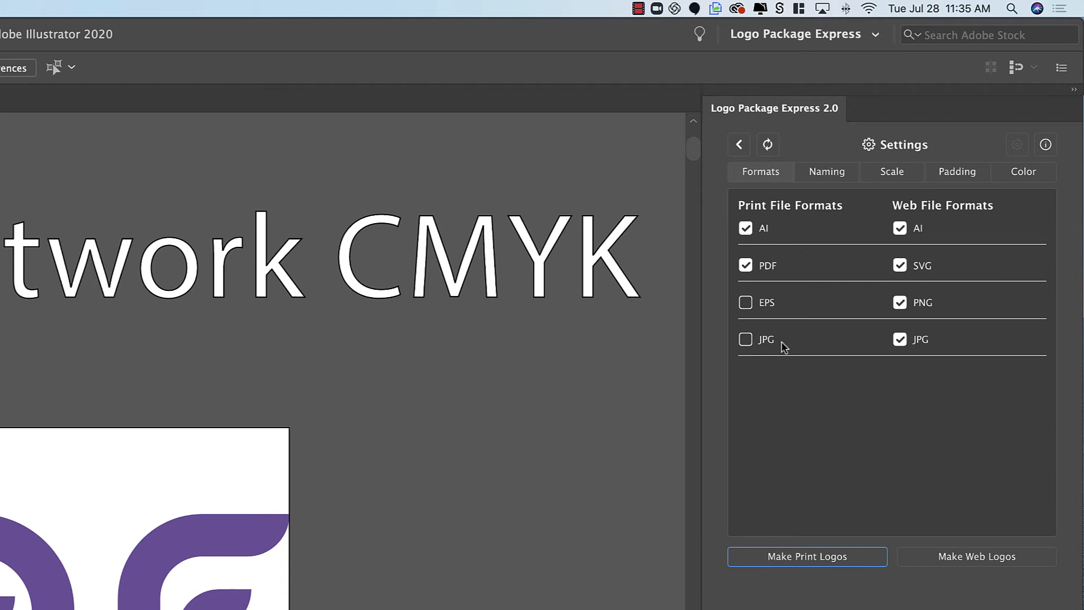
pyautogui.moveTo(768, 347)
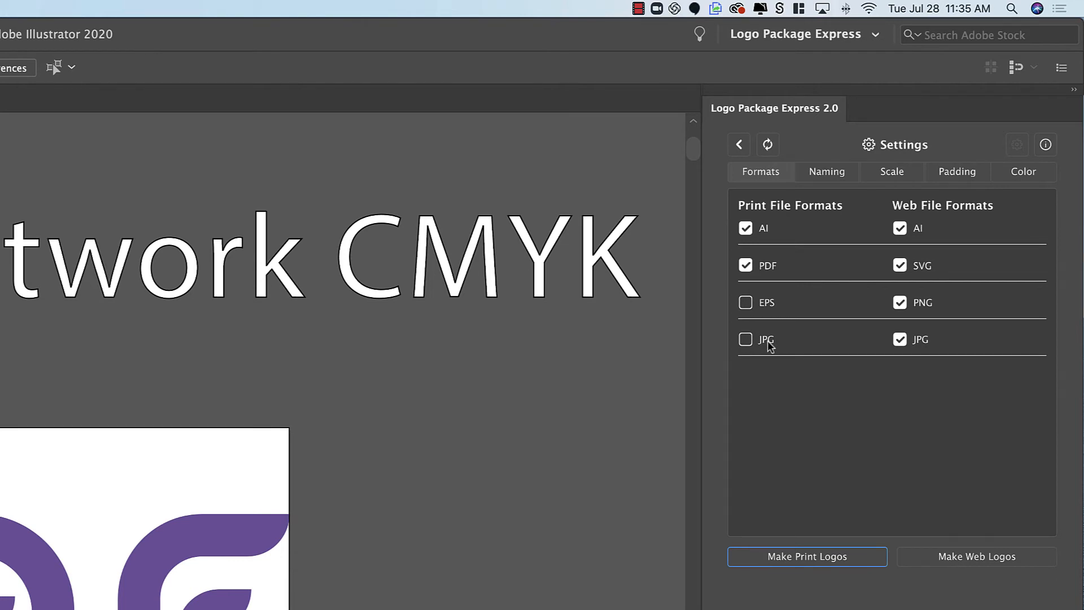
pyautogui.moveTo(780, 349)
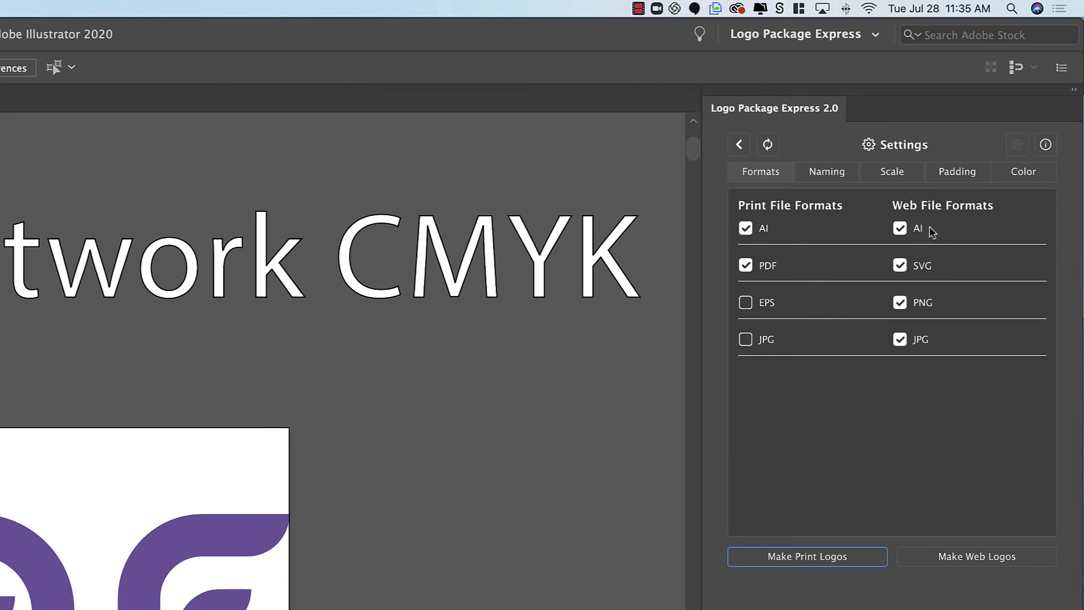
pyautogui.moveTo(922, 270)
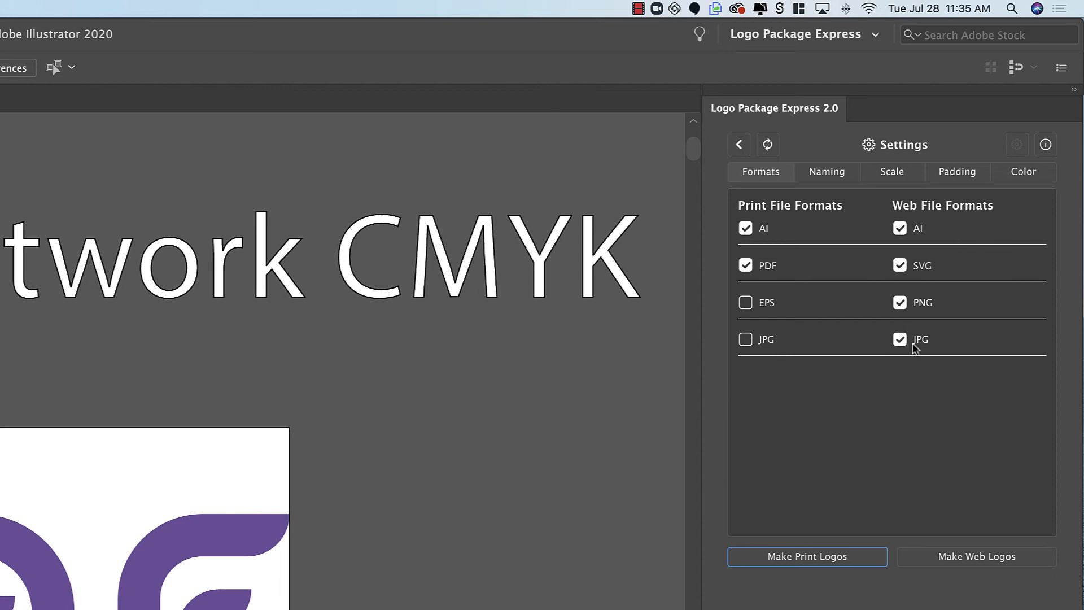
pyautogui.moveTo(919, 237)
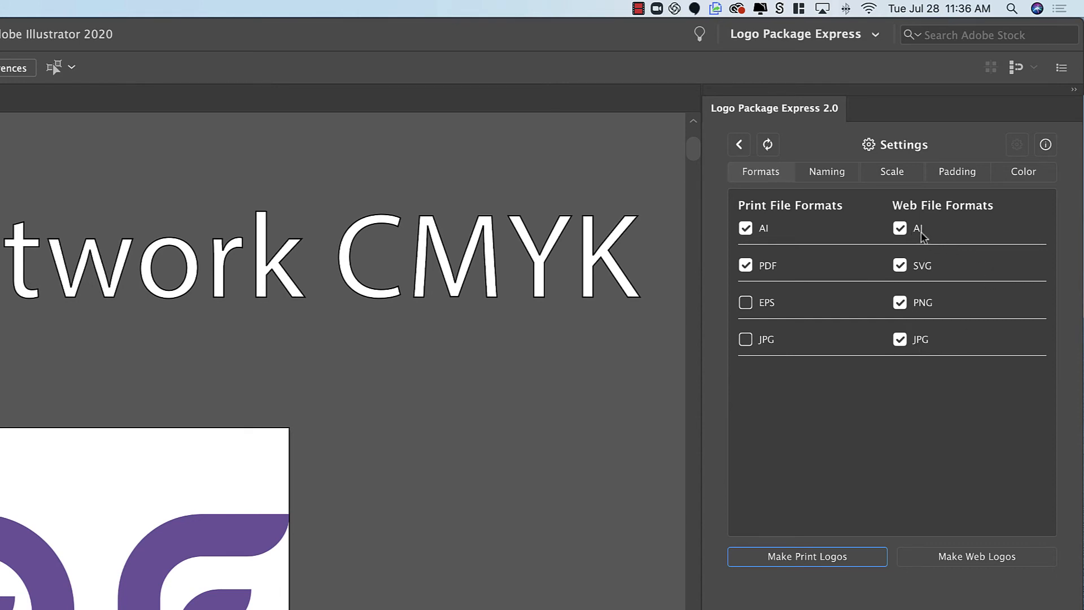
pyautogui.moveTo(922, 237)
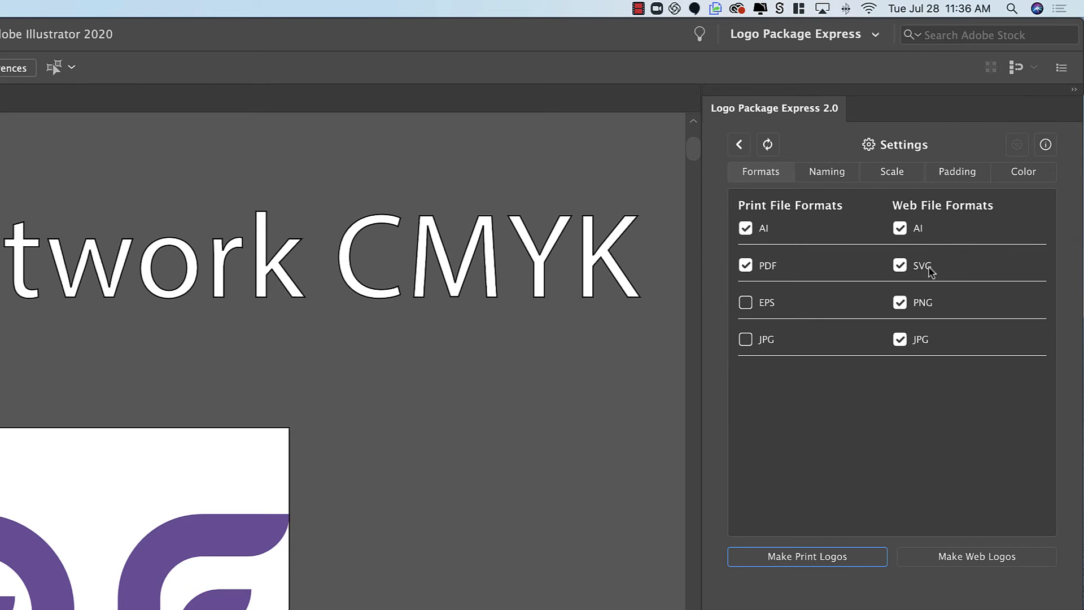
pyautogui.moveTo(937, 273)
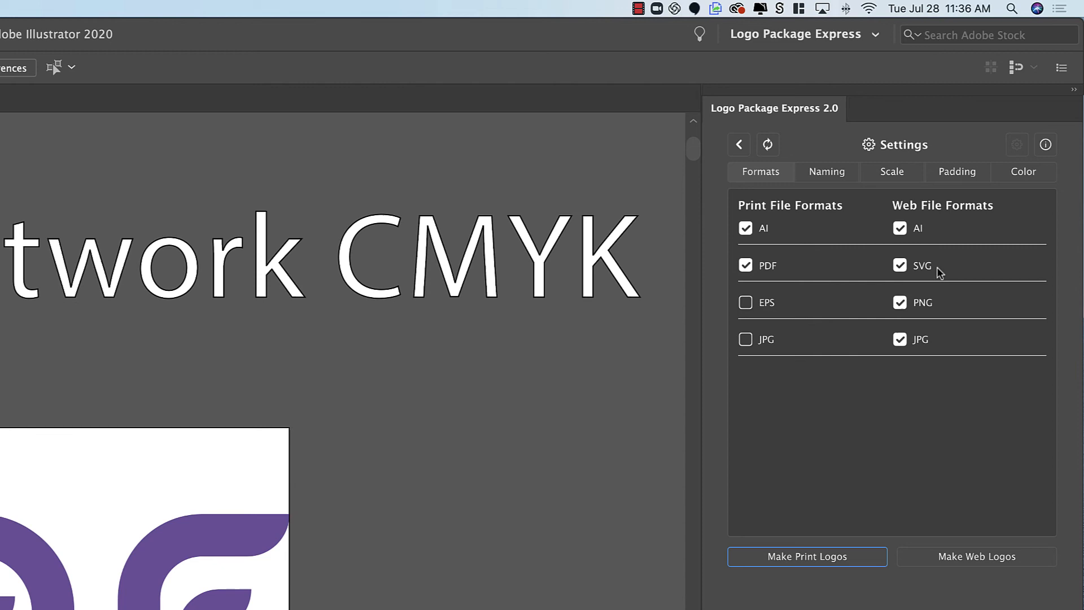
pyautogui.moveTo(955, 297)
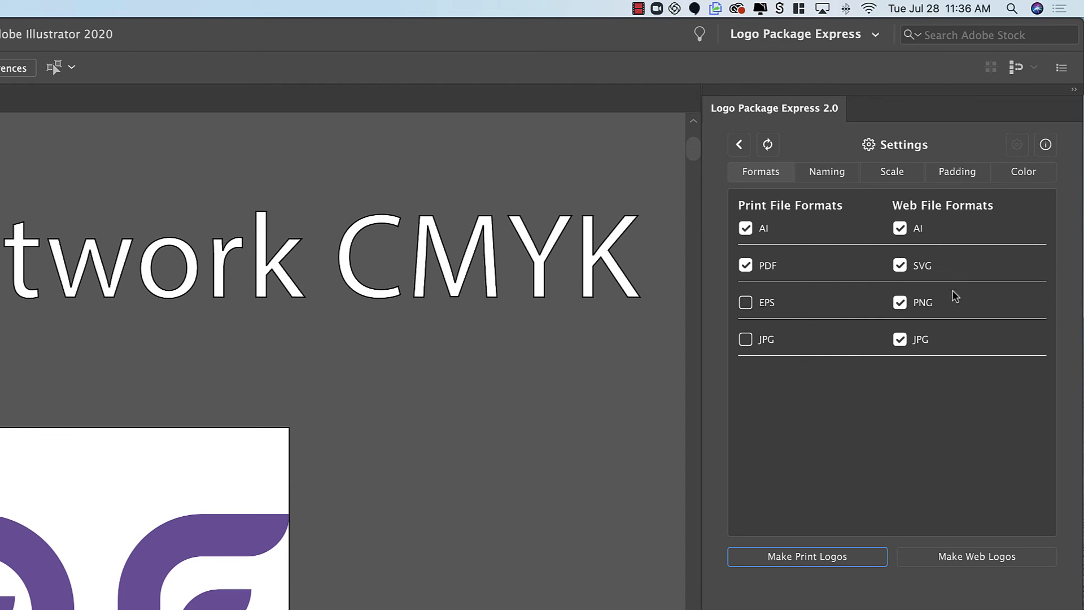
pyautogui.moveTo(924, 345)
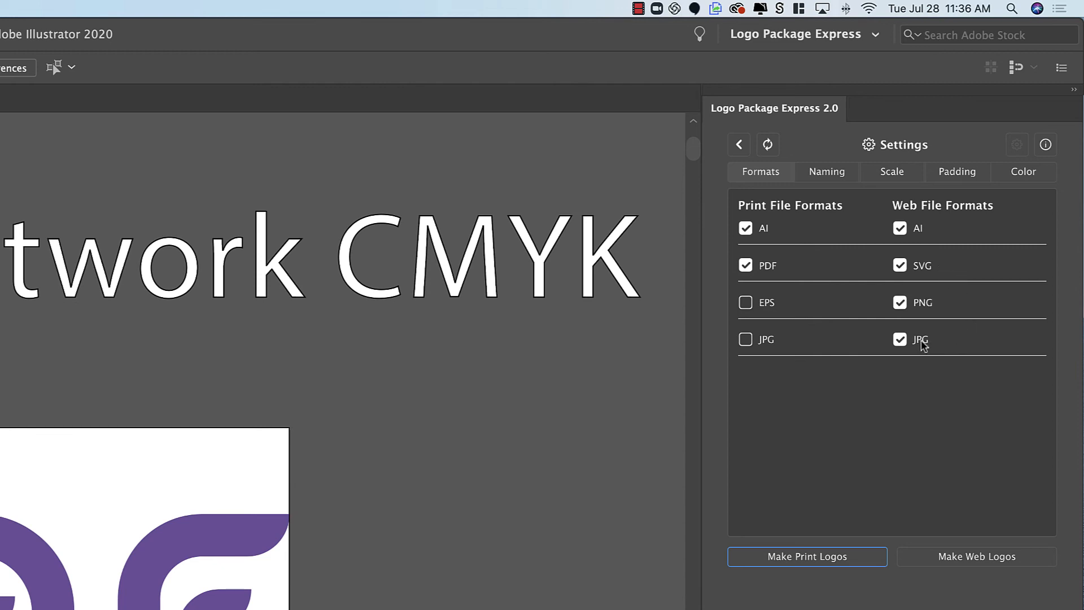
pyautogui.moveTo(953, 316)
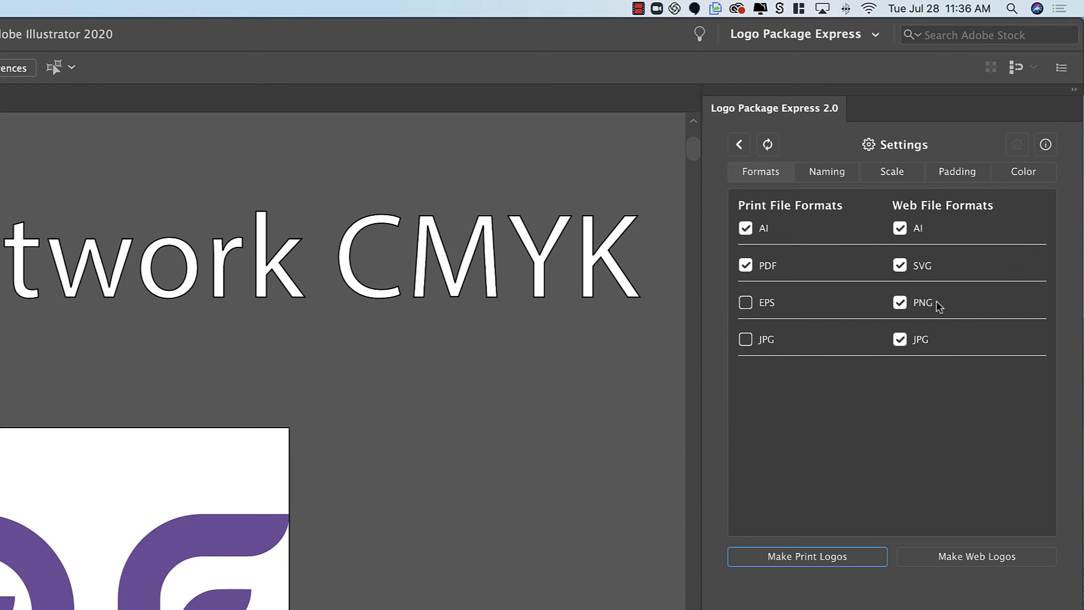
pyautogui.moveTo(934, 344)
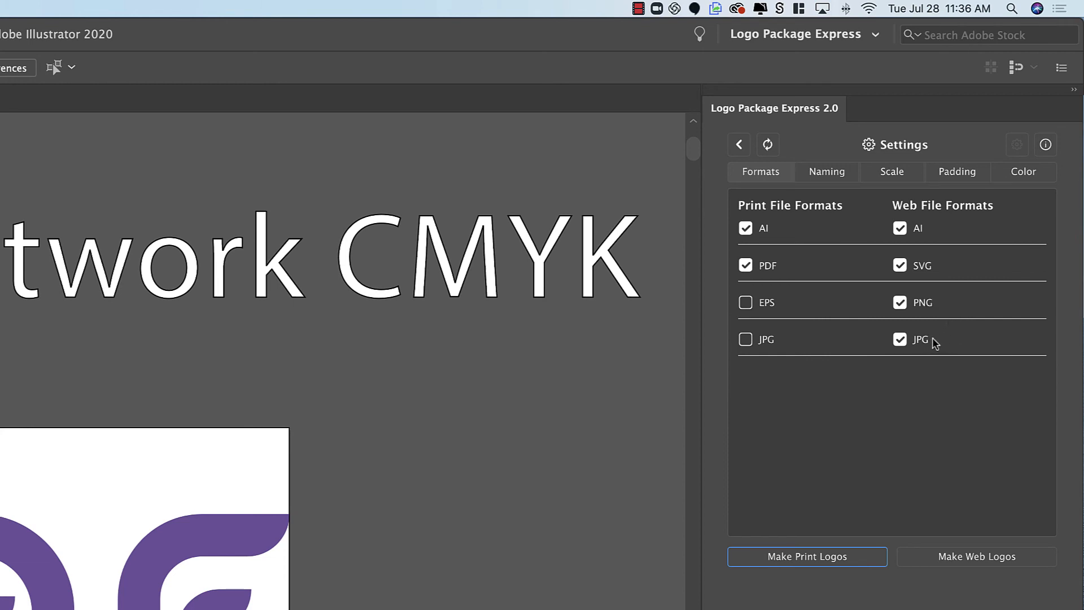
# Narrow web formats to PNG and JPG only, turning off AI and SVG; print keeps AI and PDF.
pyautogui.click(900, 227)
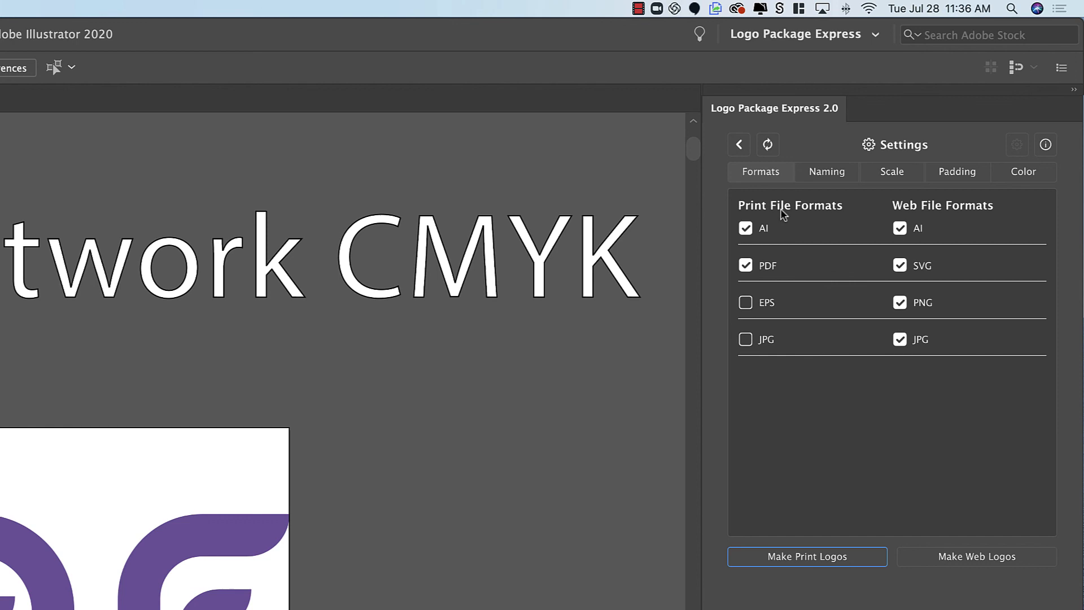
pyautogui.moveTo(953, 211)
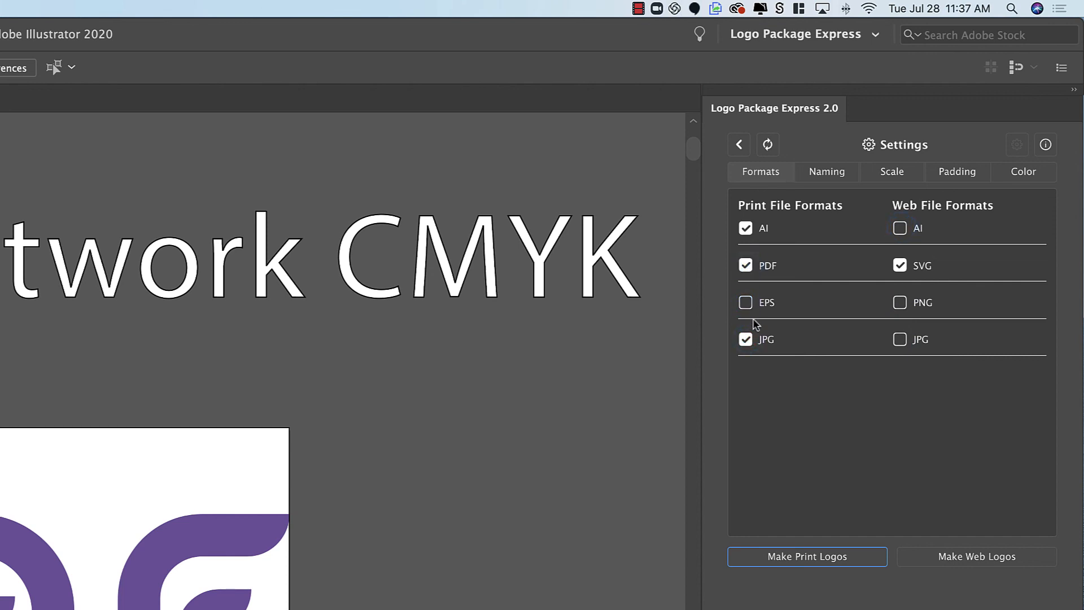
pyautogui.click(900, 303)
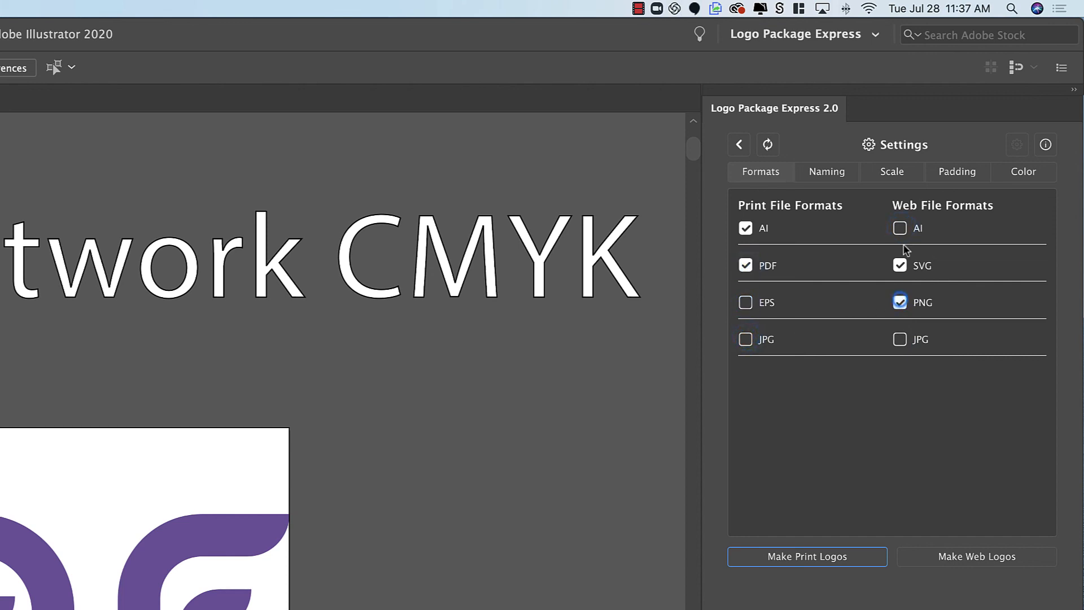
pyautogui.click(900, 340)
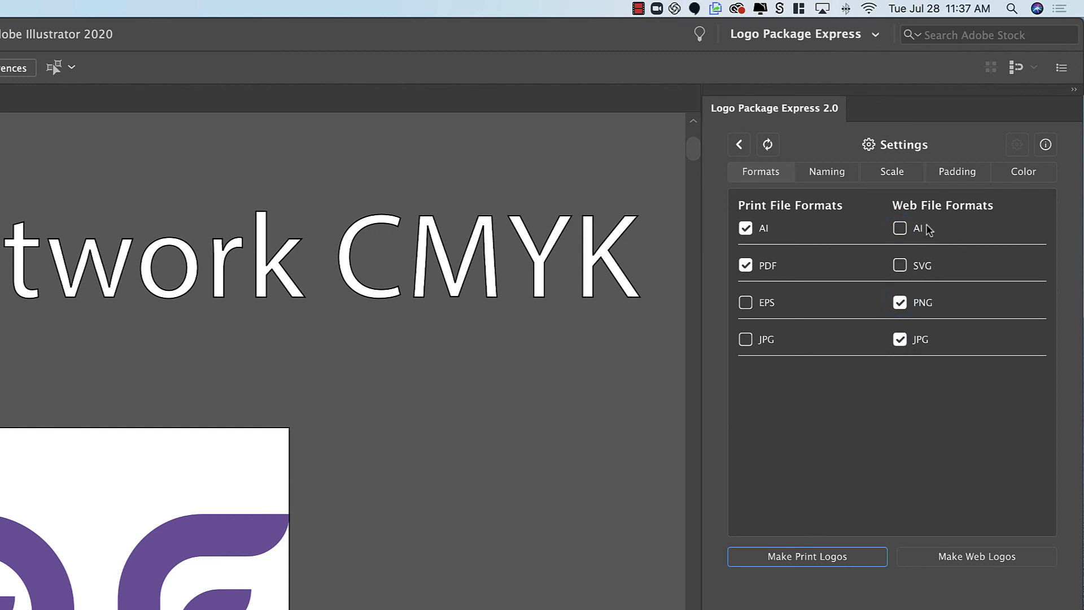